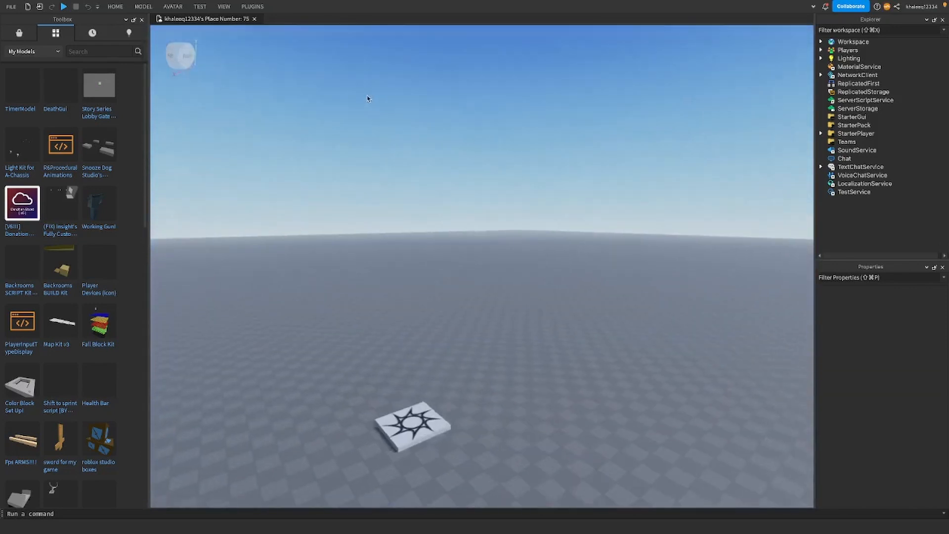
Launch Moon Animator's Character Inserter from the Plugins tools.
click(252, 7)
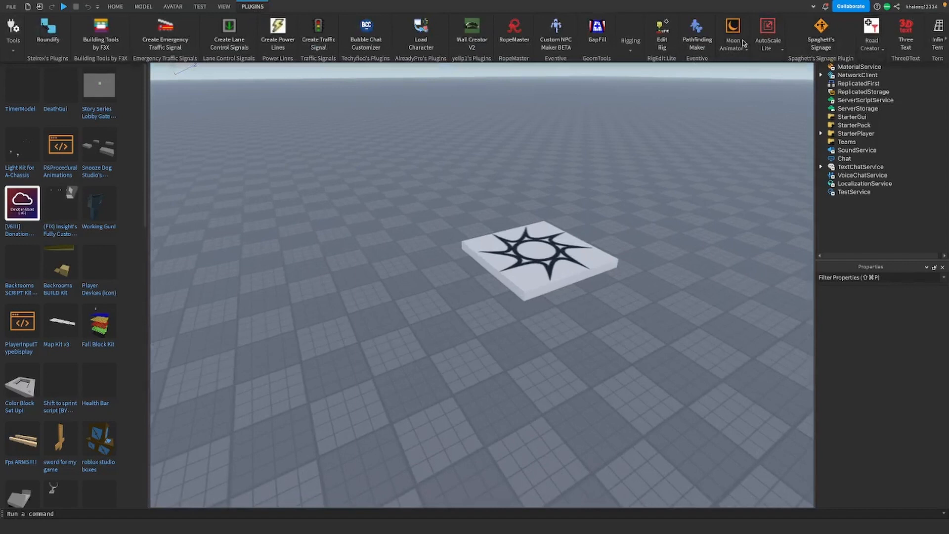
click(733, 33)
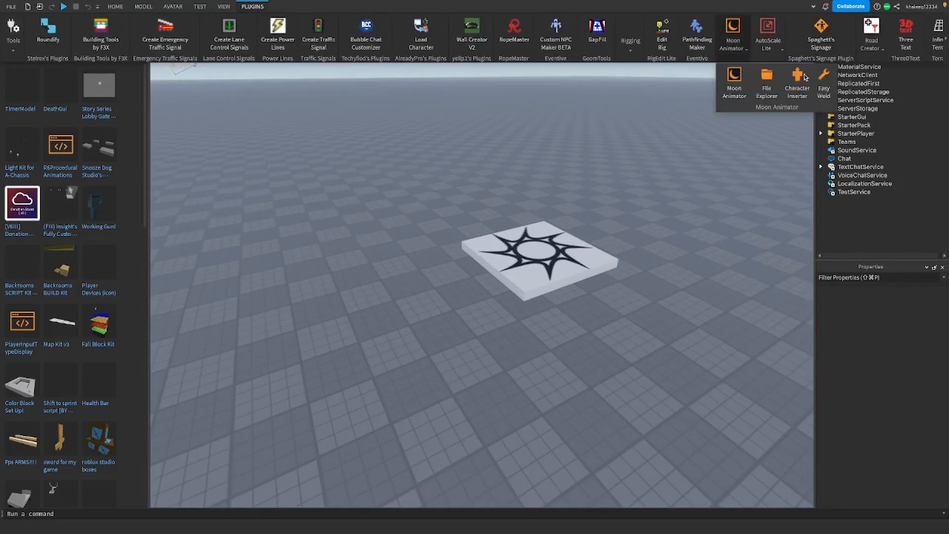
click(796, 79)
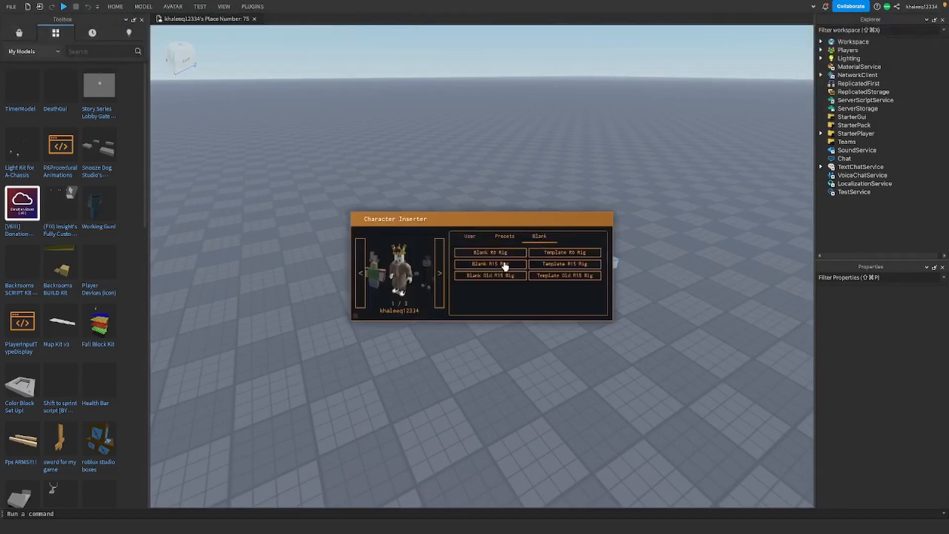
Insert a blank R15 rig into the workspace and view it from the front.
click(489, 263)
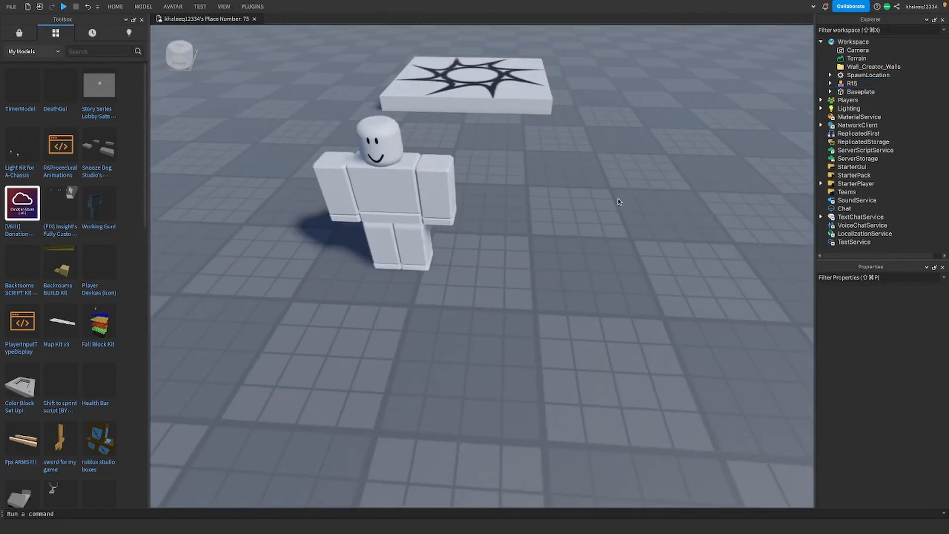
mouse_move(578, 201)
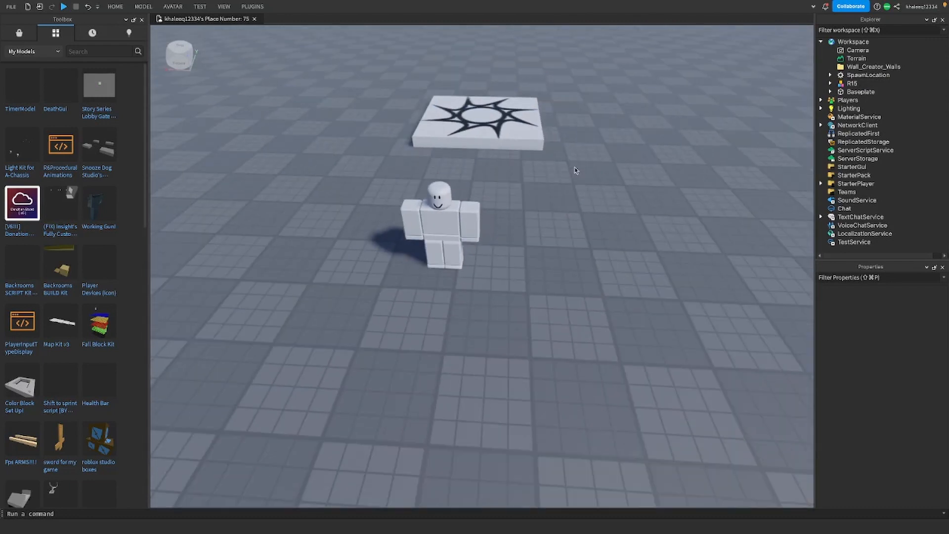
click(439, 217)
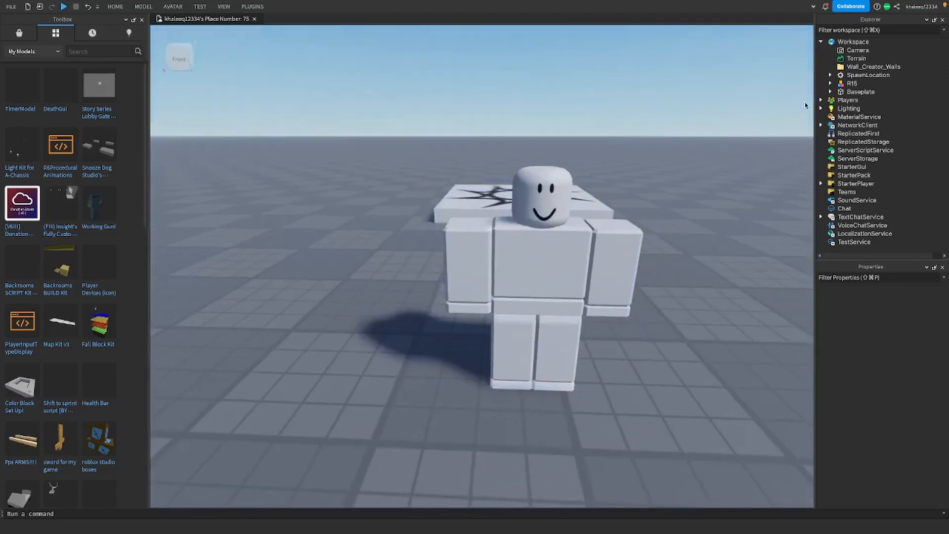
Add a Pants object and a Shirt object, both named Clothing, inside the R15 rig.
click(851, 83)
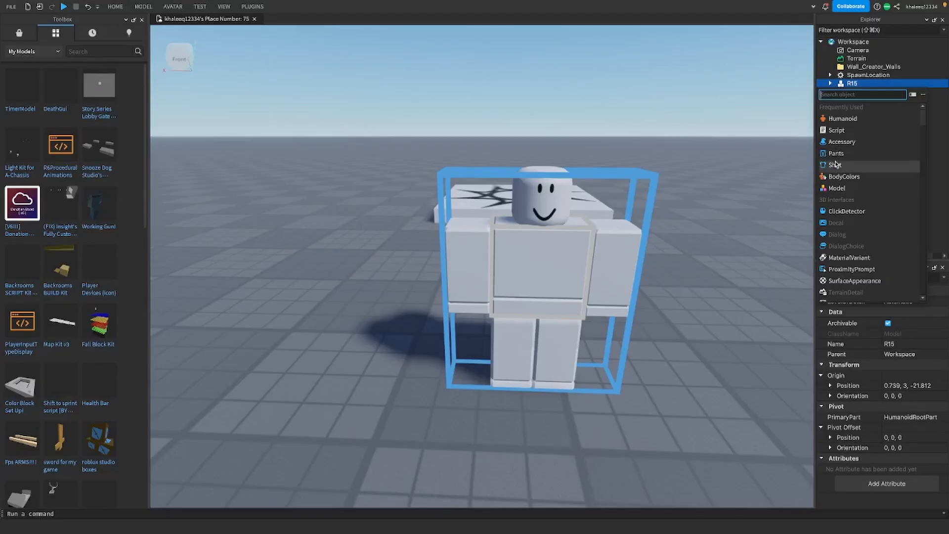
click(830, 83)
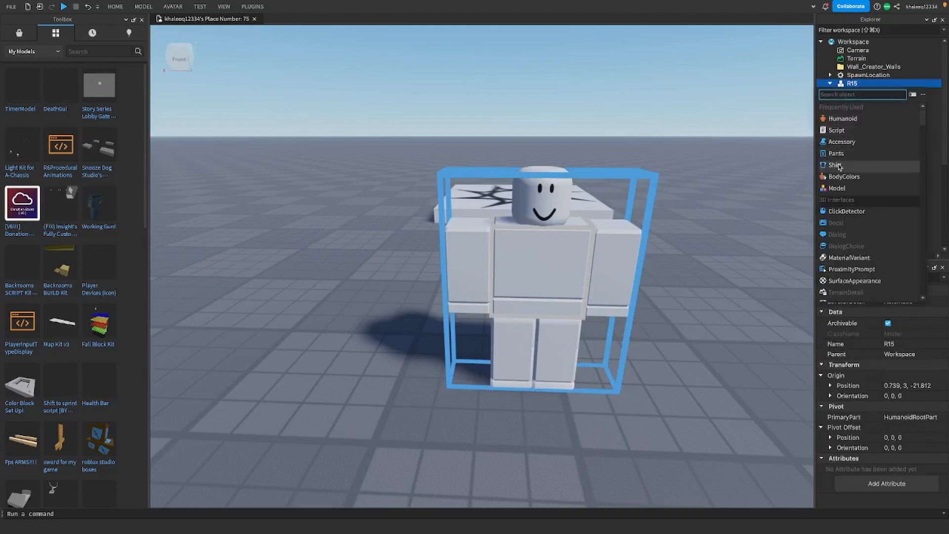
click(829, 83)
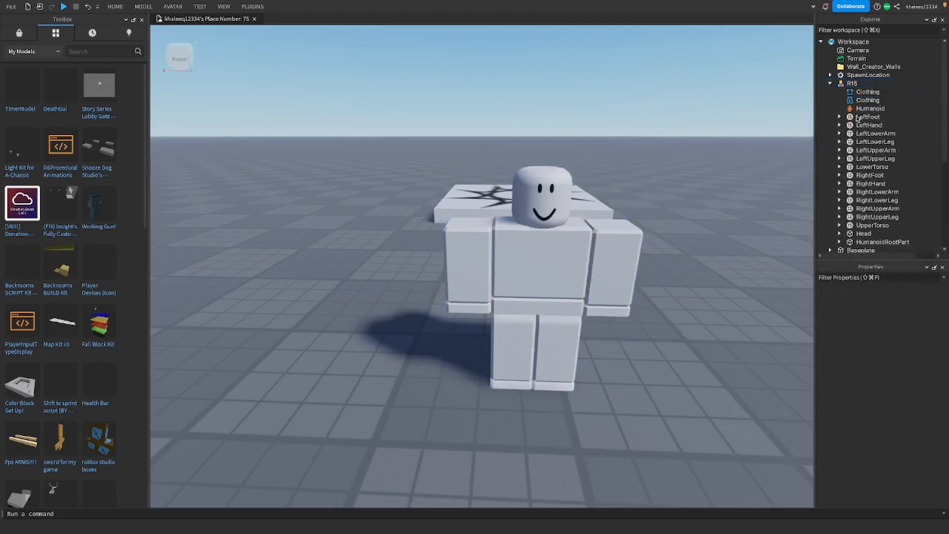
click(866, 91)
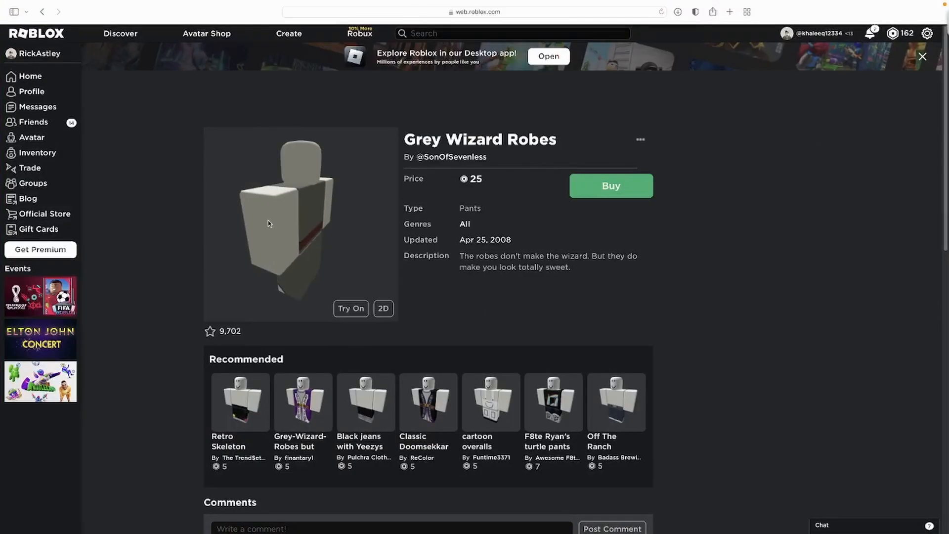
Face the Grey Wizard Robes preview front and copy the item page's URL.
drag(268, 224, 324, 238)
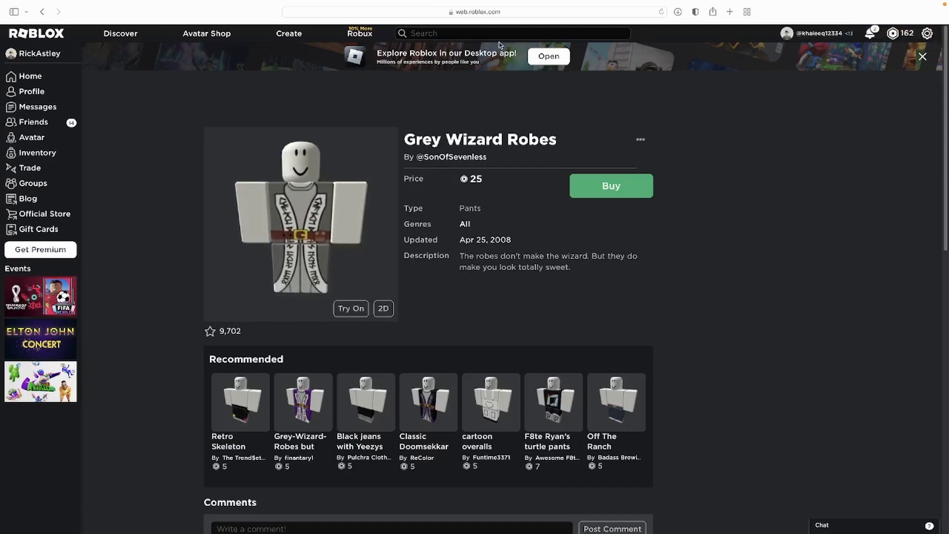
click(476, 12)
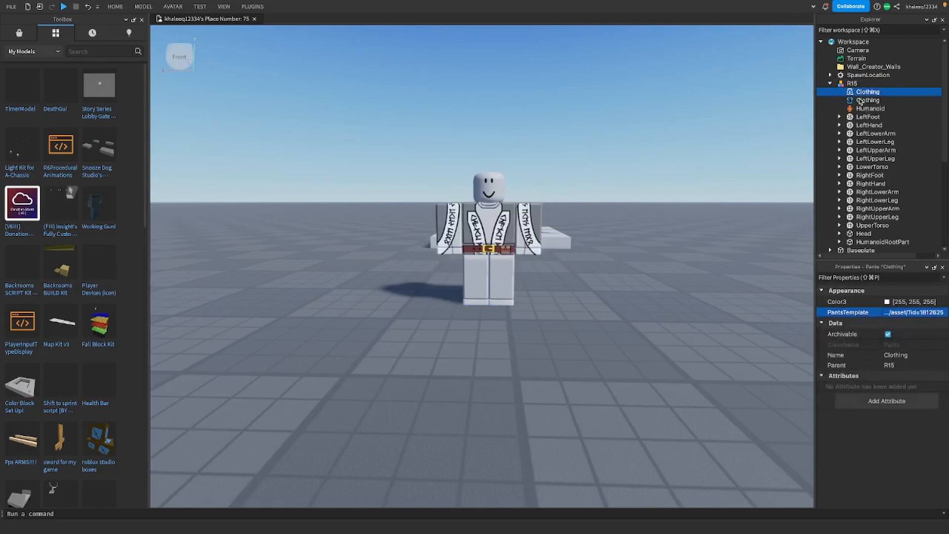
Select the rig's Shirt to paste the Grey Wizard Robes link into ShirtTemplate.
click(867, 100)
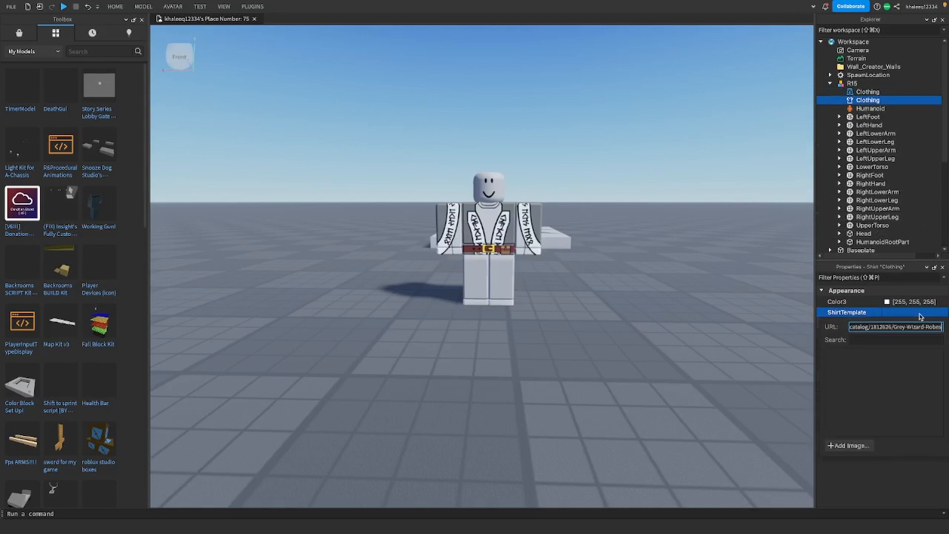